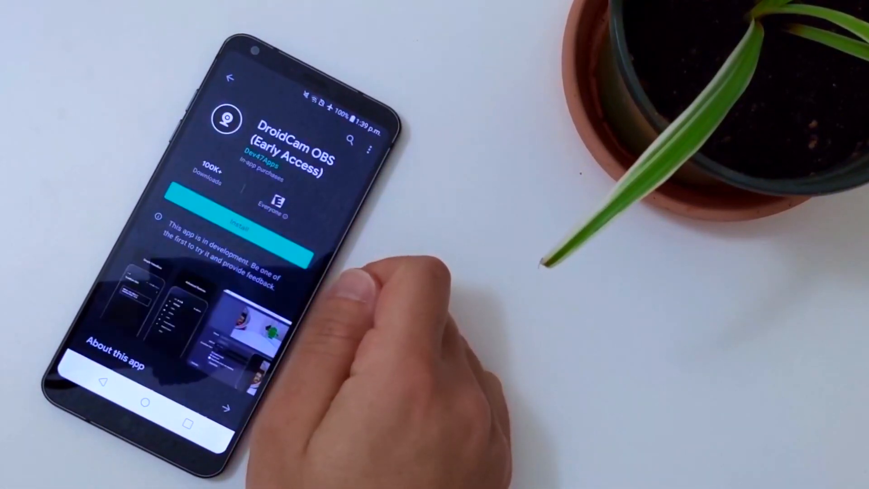
Install the DroidCam OBS (Early Access) app from its Play Store page.
left_click(257, 227)
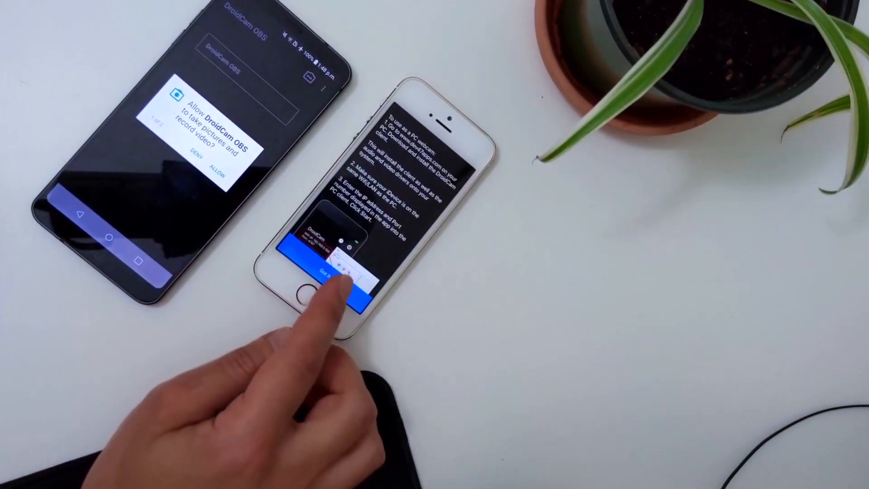
Dismiss the intro and allow camera access so the app shows its WiFi IP and port.
left_click(330, 272)
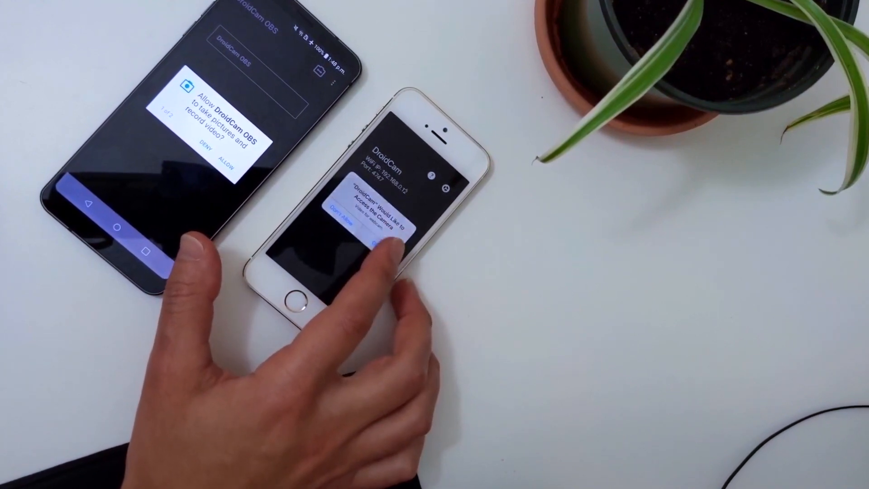
left_click(377, 222)
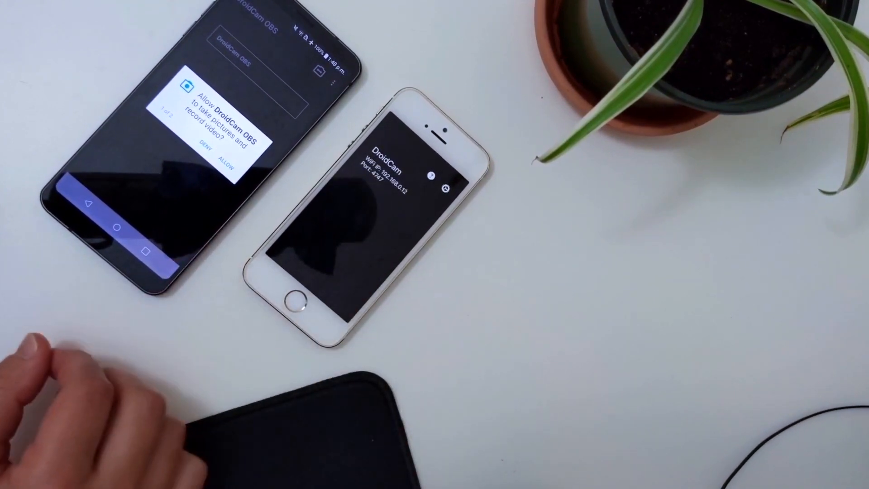
left_click(225, 166)
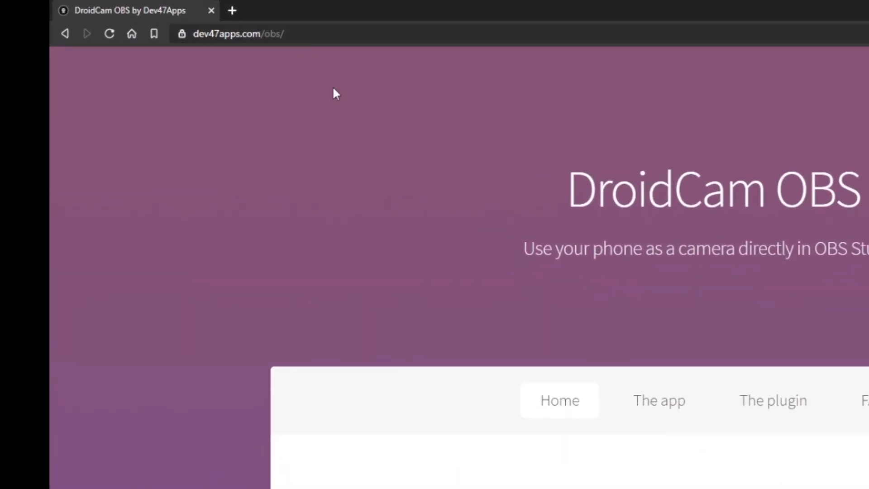
Jump to the OBS plugin download section on the dev47apps.com/obs page.
scroll("down", 3)
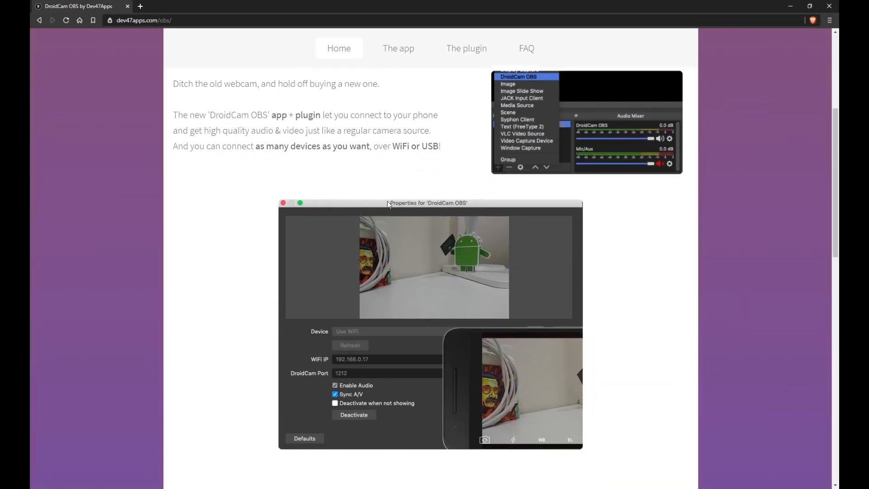
left_click(466, 48)
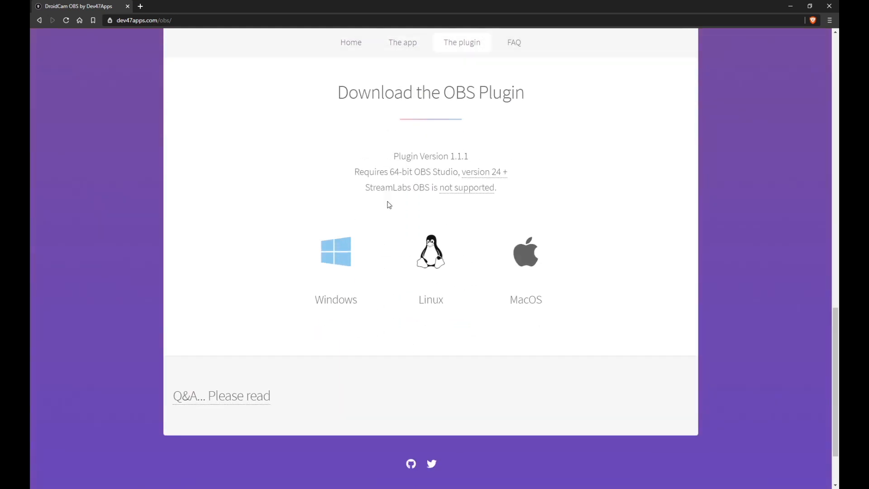
mouse_move(335, 261)
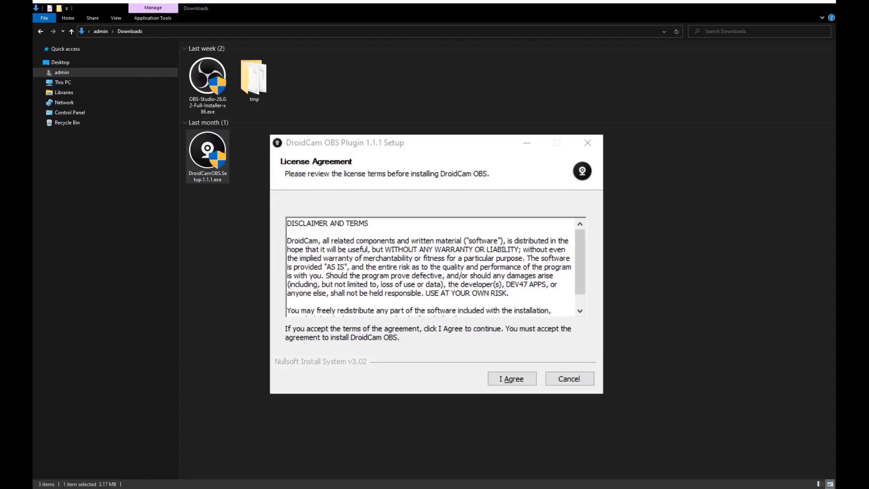
Accept the license and install the plugin with Android and Apple USB support checked.
left_click(510, 379)
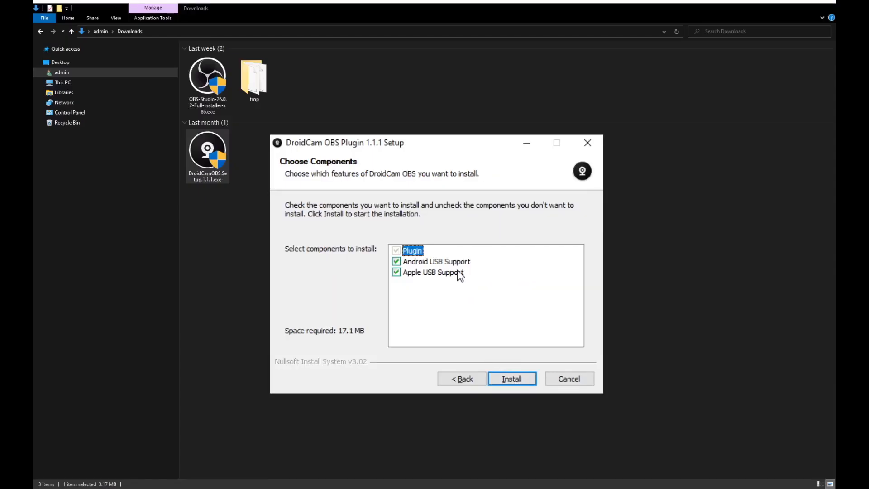
left_click(511, 379)
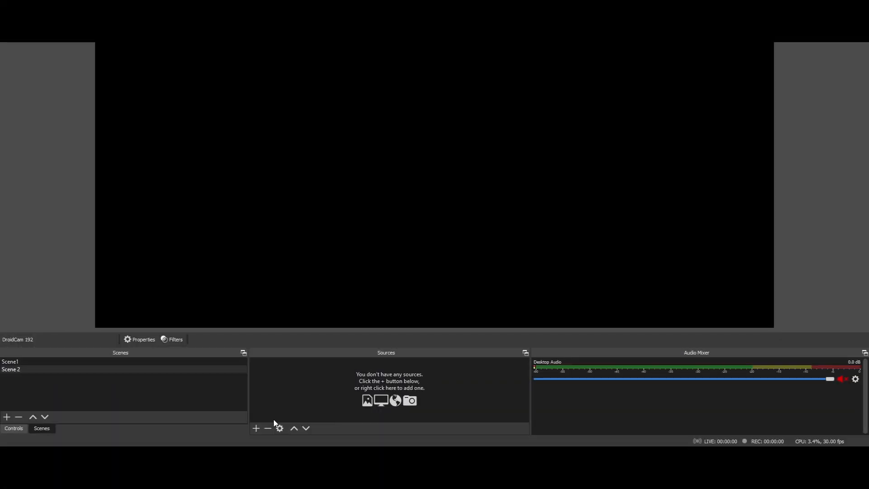
Add a DroidCam OBS source with its default name, connected over WiFi to 192.168.0.37 and activated.
left_click(255, 428)
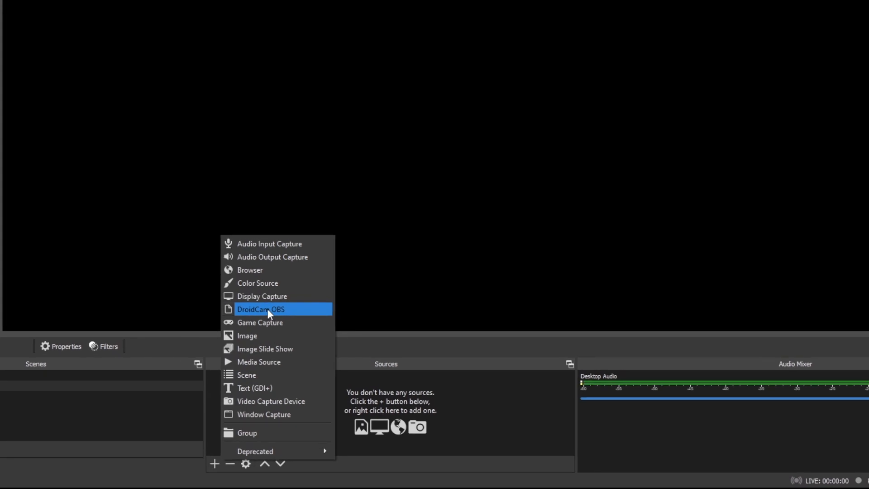
left_click(261, 309)
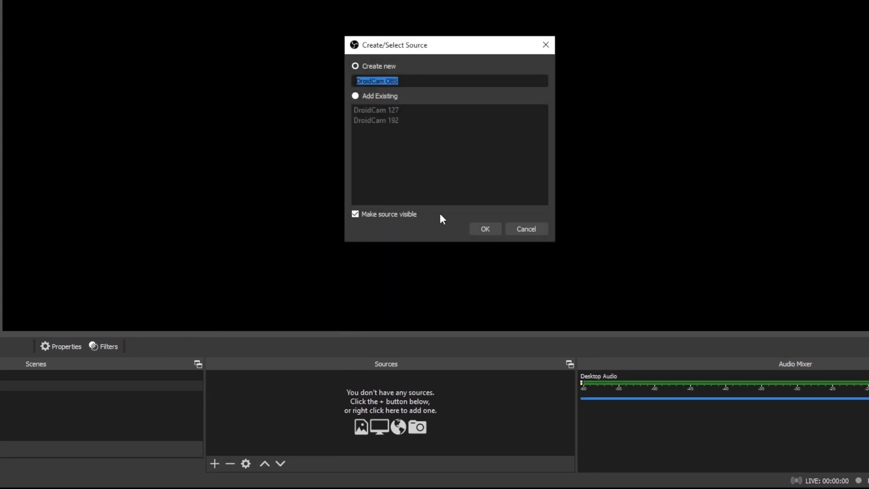
left_click(483, 229)
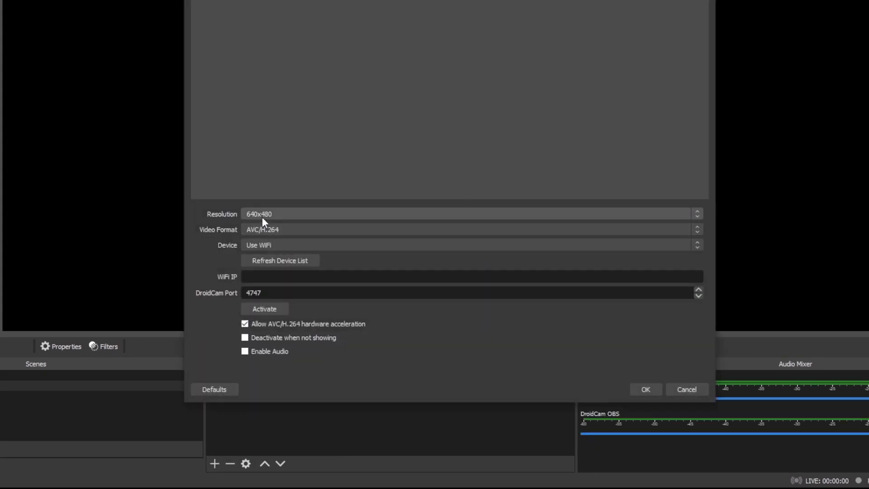
type("192.168.0.37")
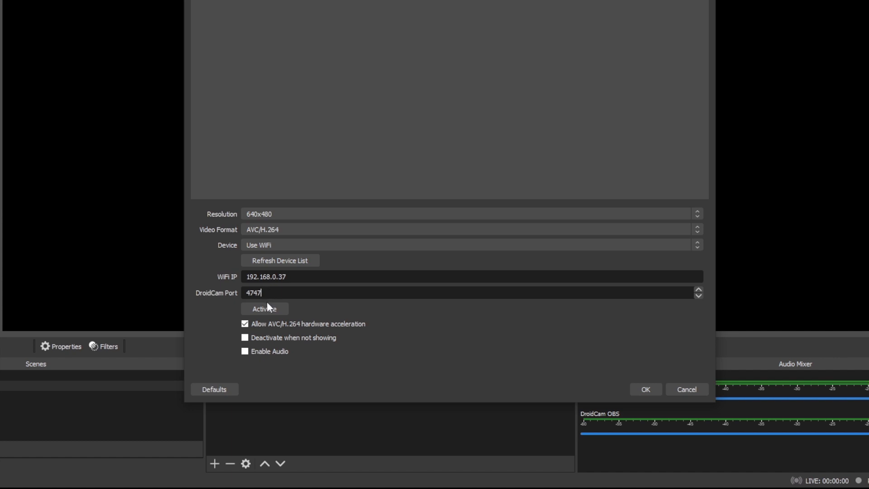
left_click(264, 309)
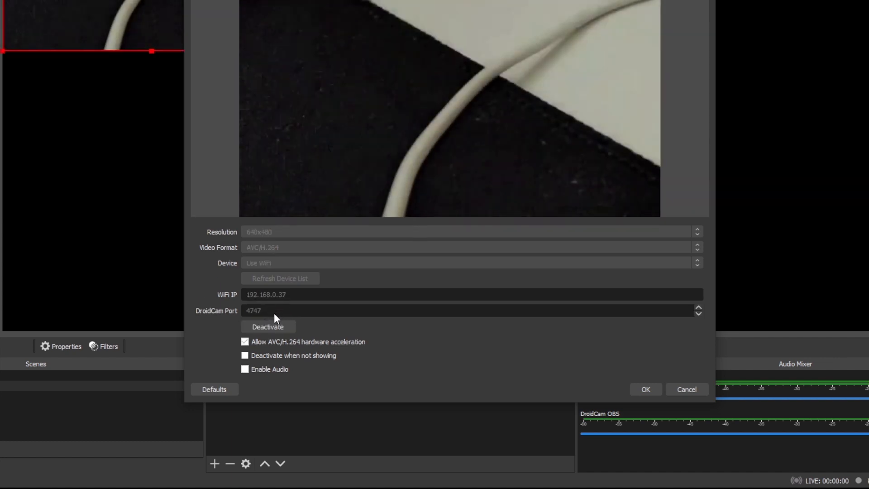
left_click(104, 18)
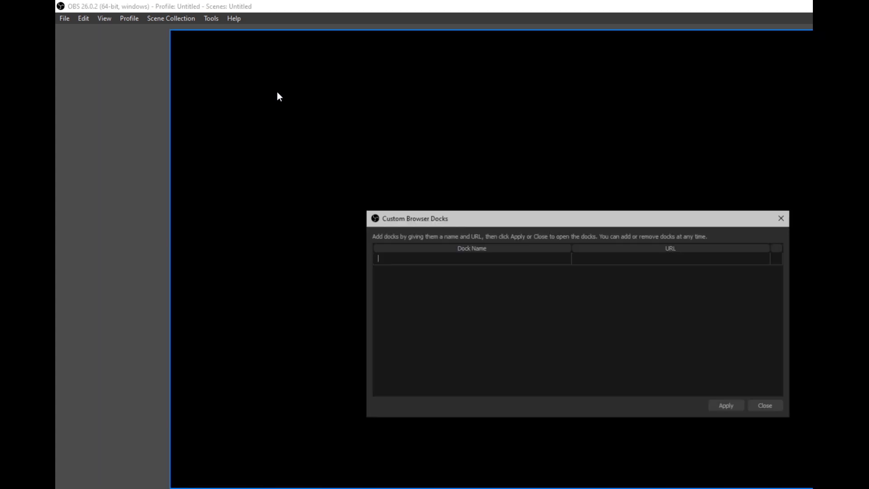
type("DroidCam OBS")
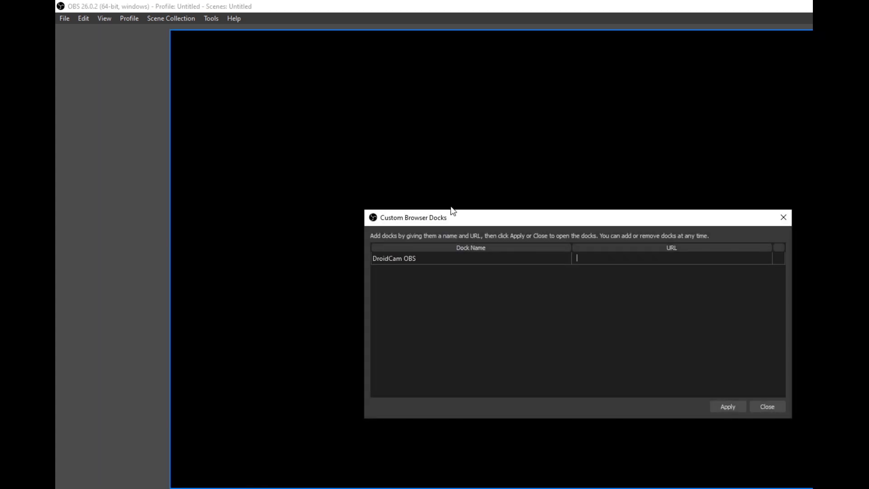
type("http://192.168.0.")
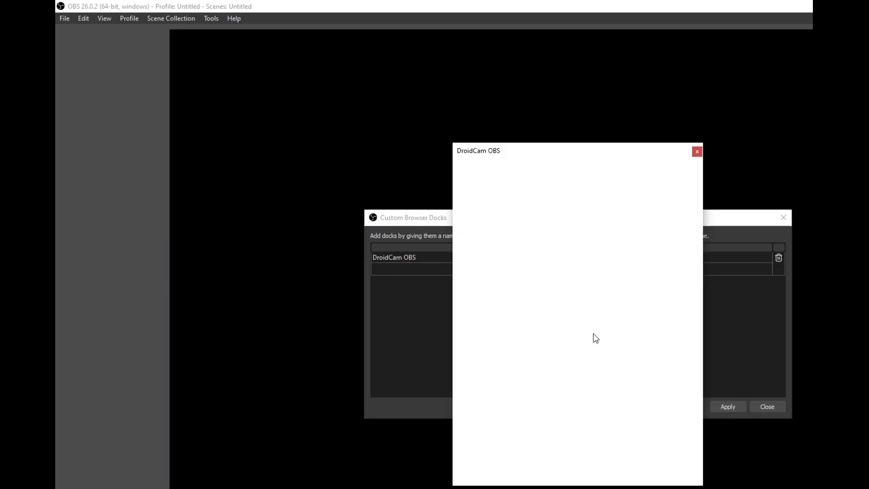
left_click(768, 406)
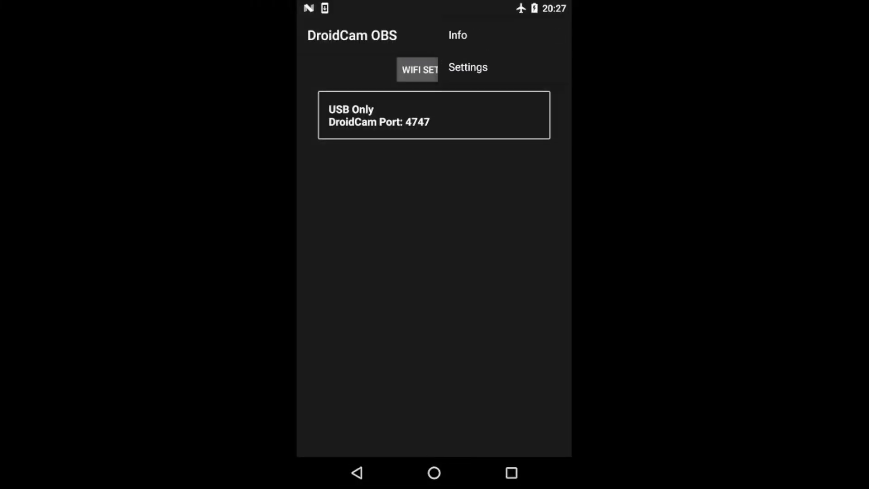
left_click(467, 66)
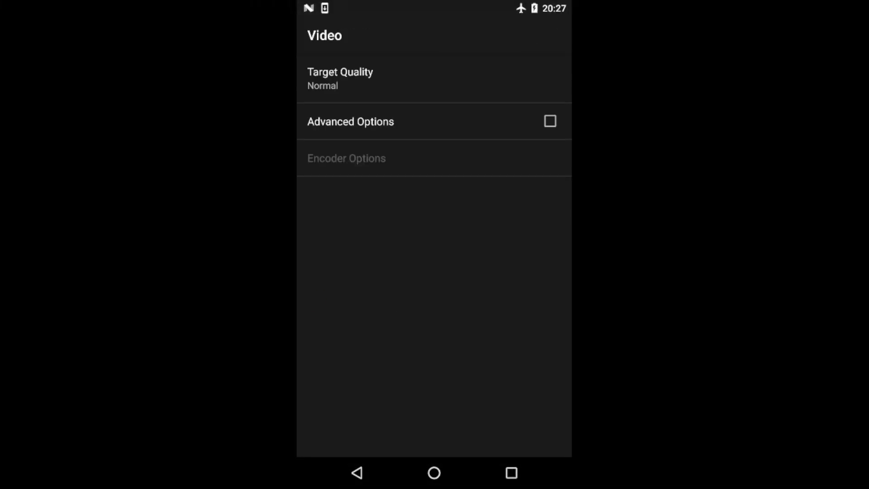
left_click(346, 158)
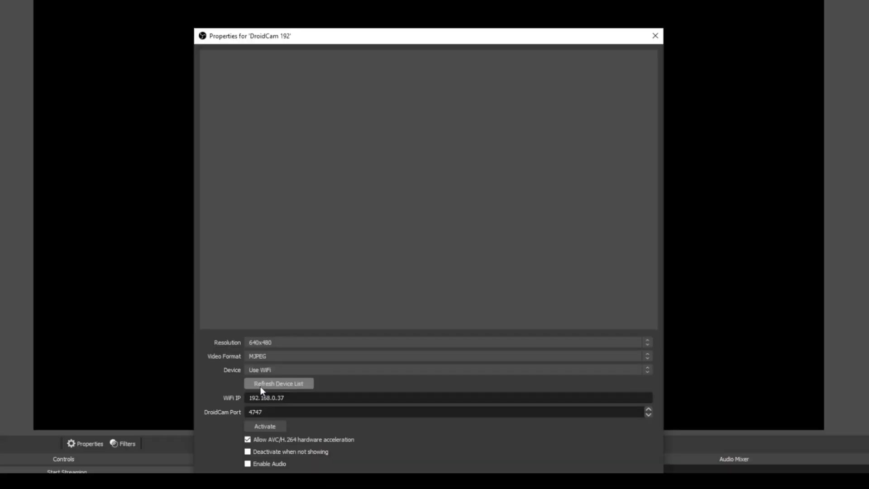
Refresh the device list and activate the DroidCam 192 source on the USB-attached Nexus 5X.
left_click(265, 426)
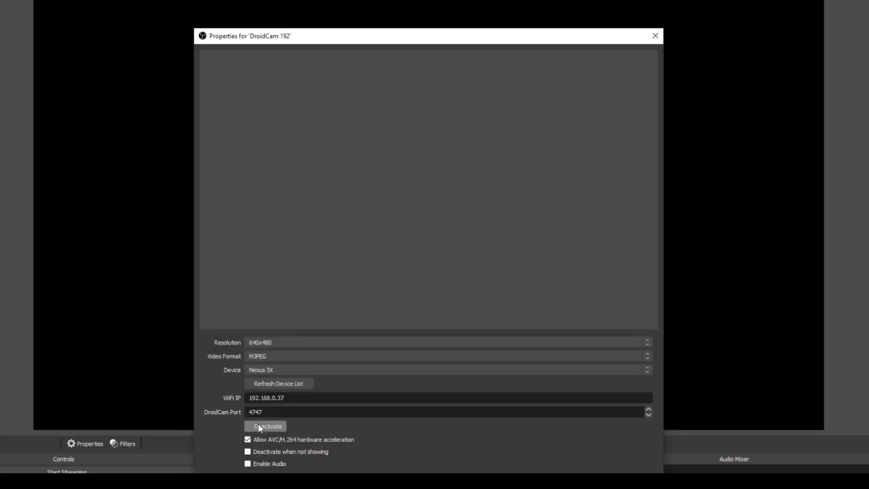
left_click(268, 426)
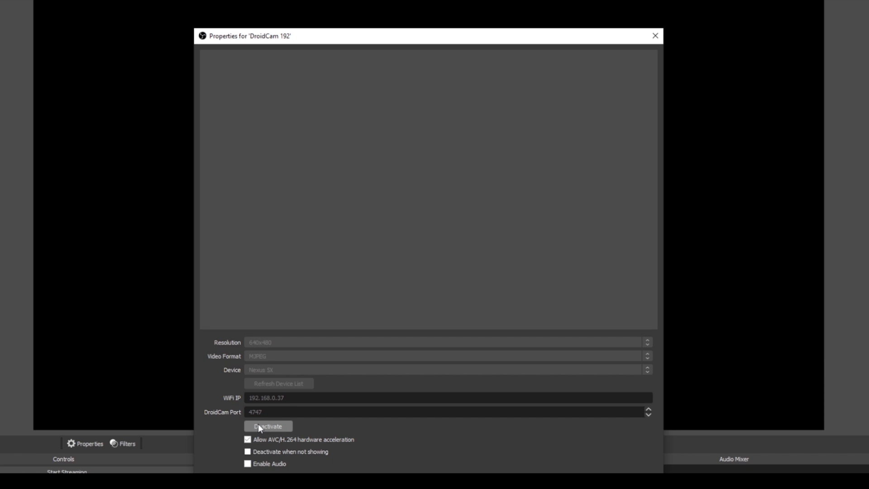